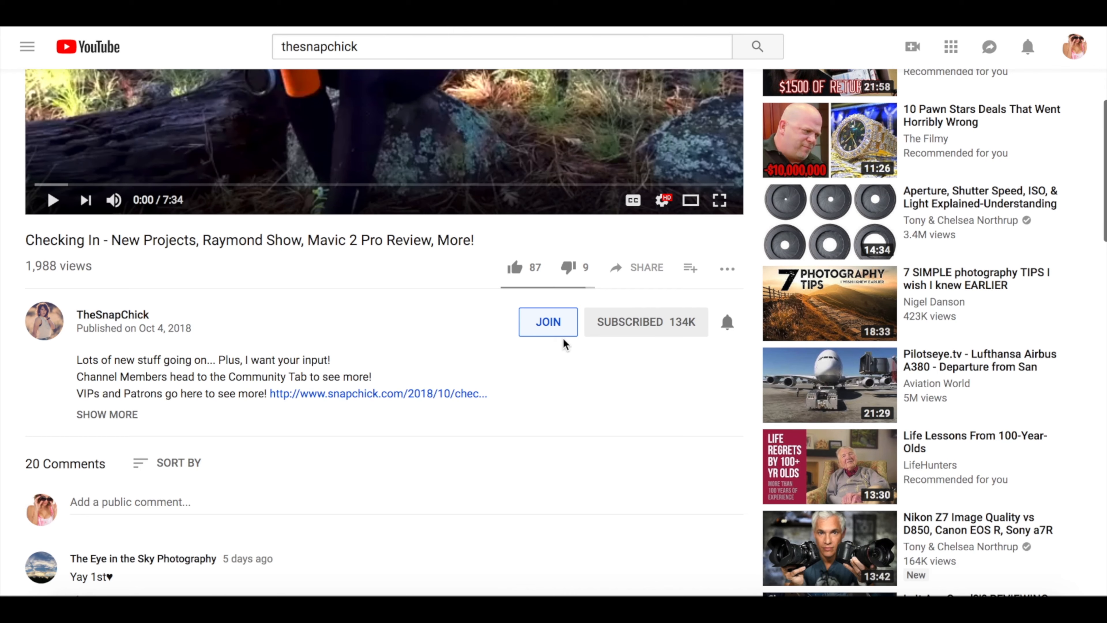
# Step: Move the playhead back to about 42 s, then to 32 s at the basketball court scene
pyautogui.click(107, 415)
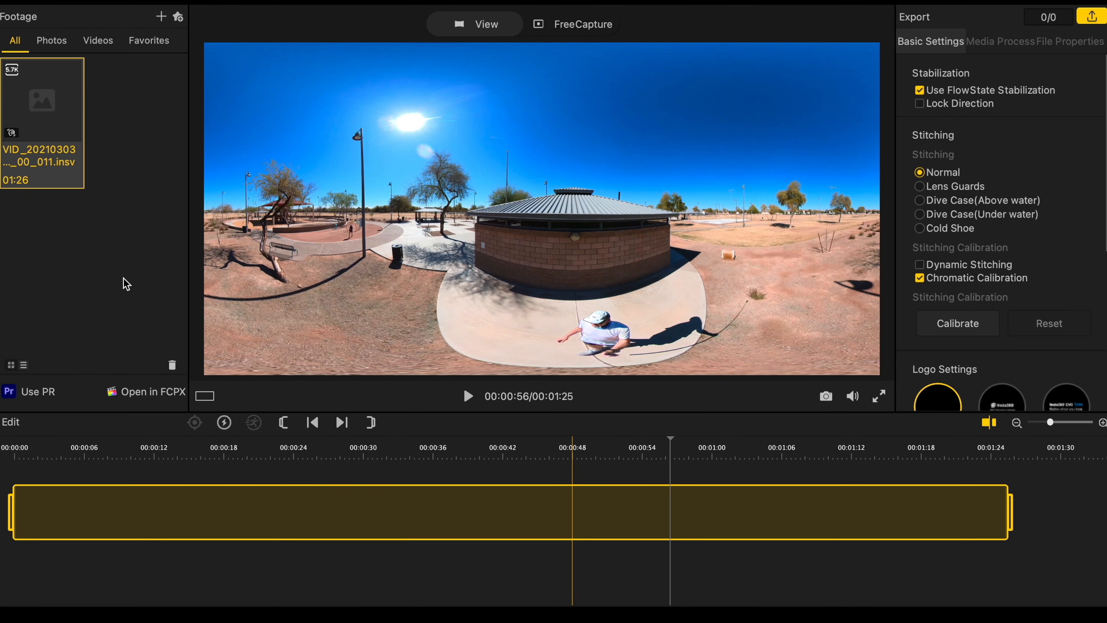
pyautogui.moveTo(281, 364)
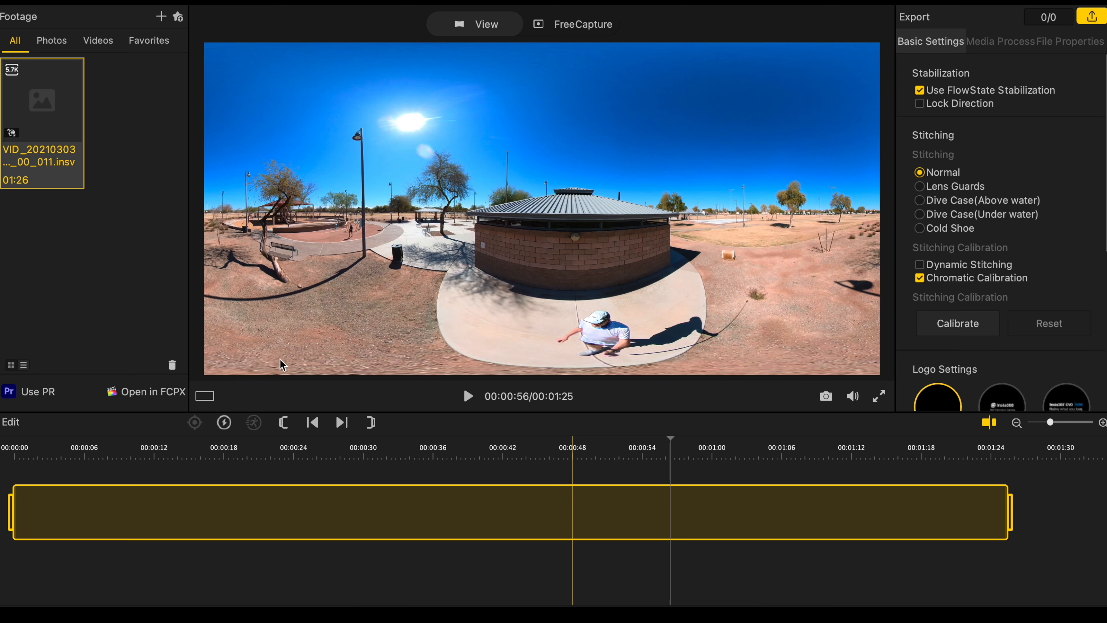
pyautogui.moveTo(702, 393)
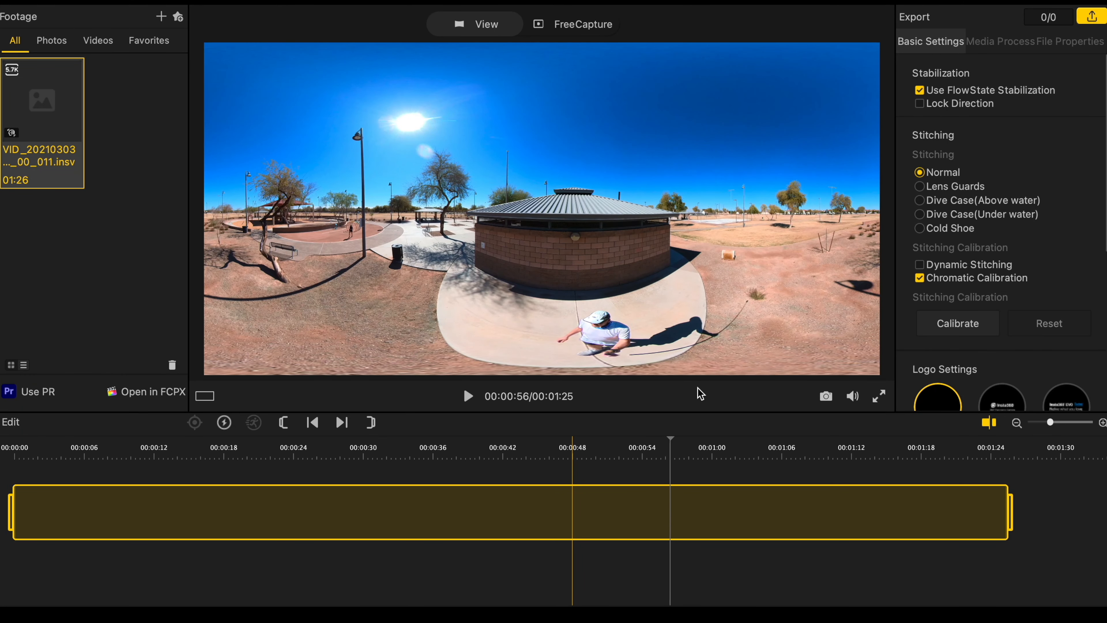
pyautogui.click(572, 437)
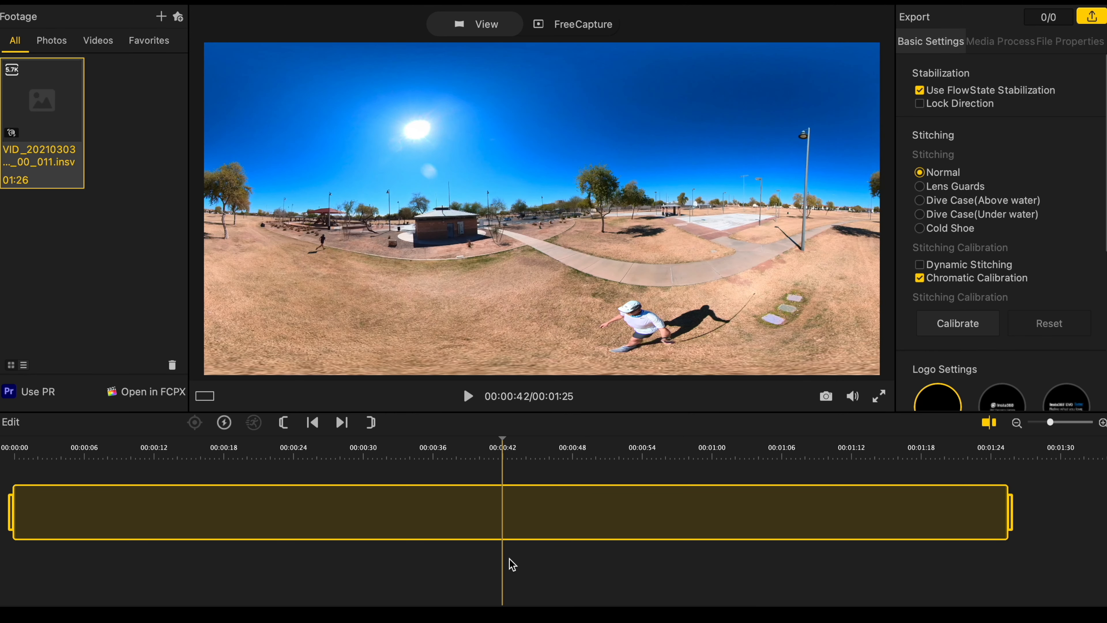
pyautogui.click(387, 447)
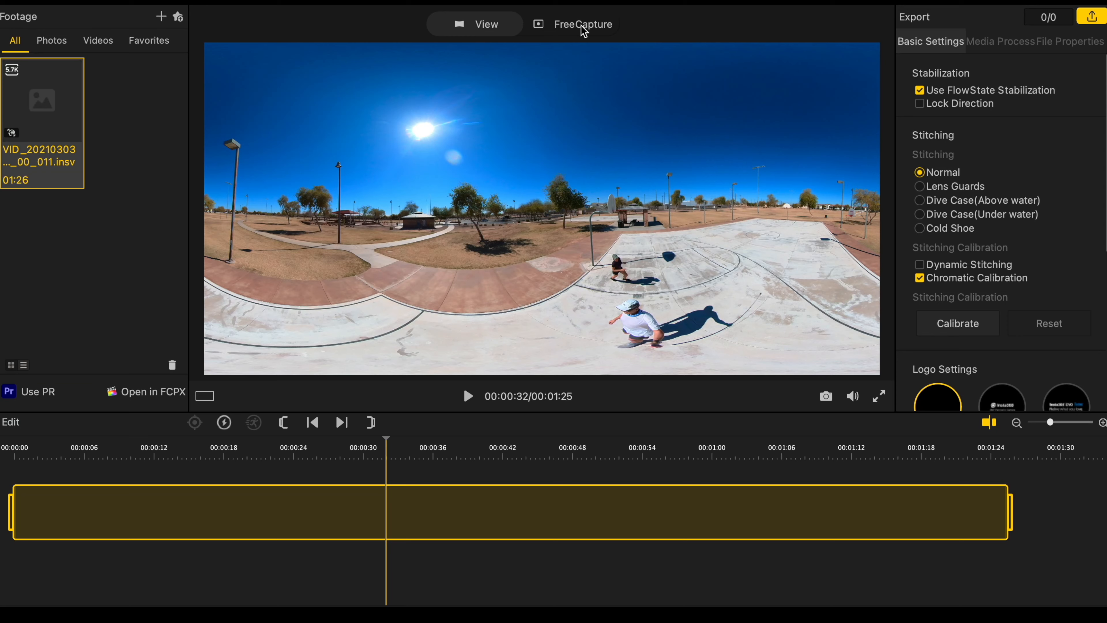
# Step: Switch to FreeCapture 16:9 reframing and start target tracking selection
pyautogui.click(582, 24)
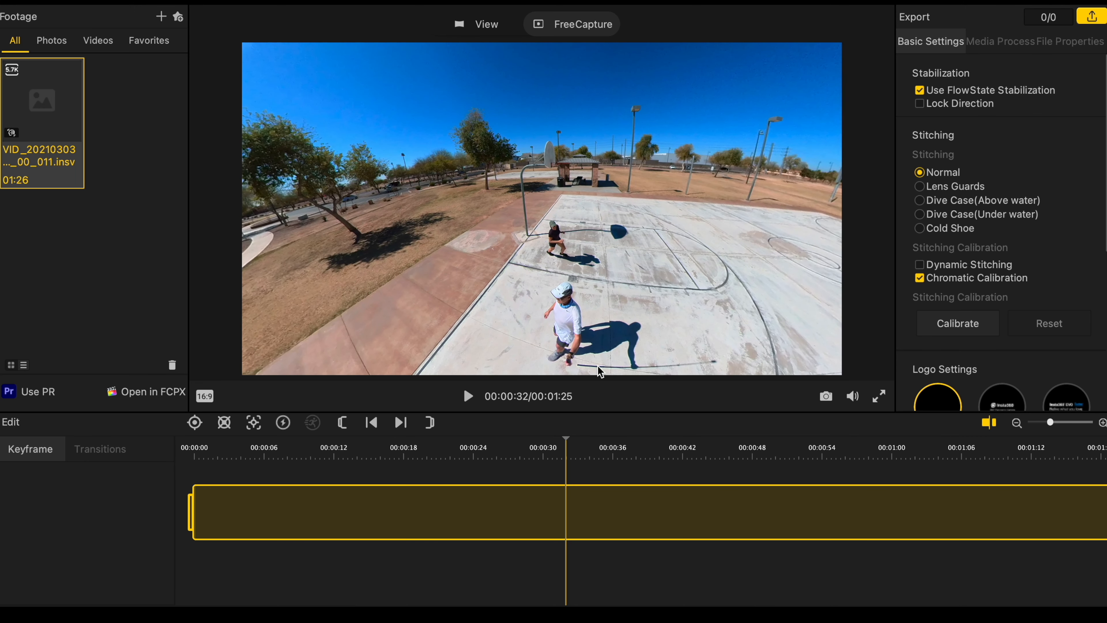
pyautogui.moveTo(576, 373)
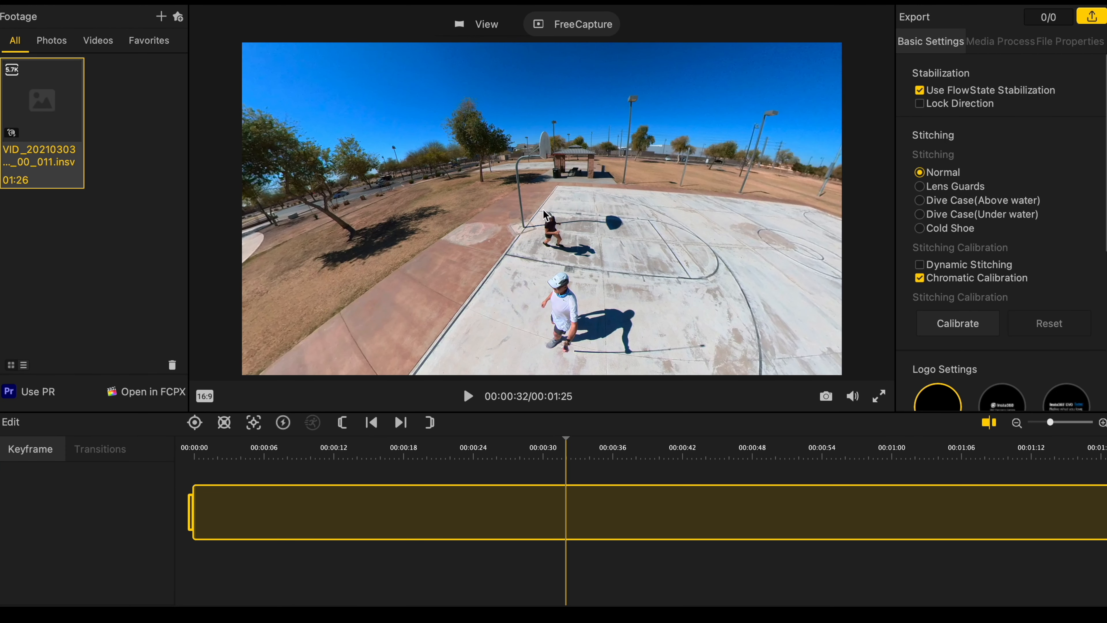
pyautogui.moveTo(254, 429)
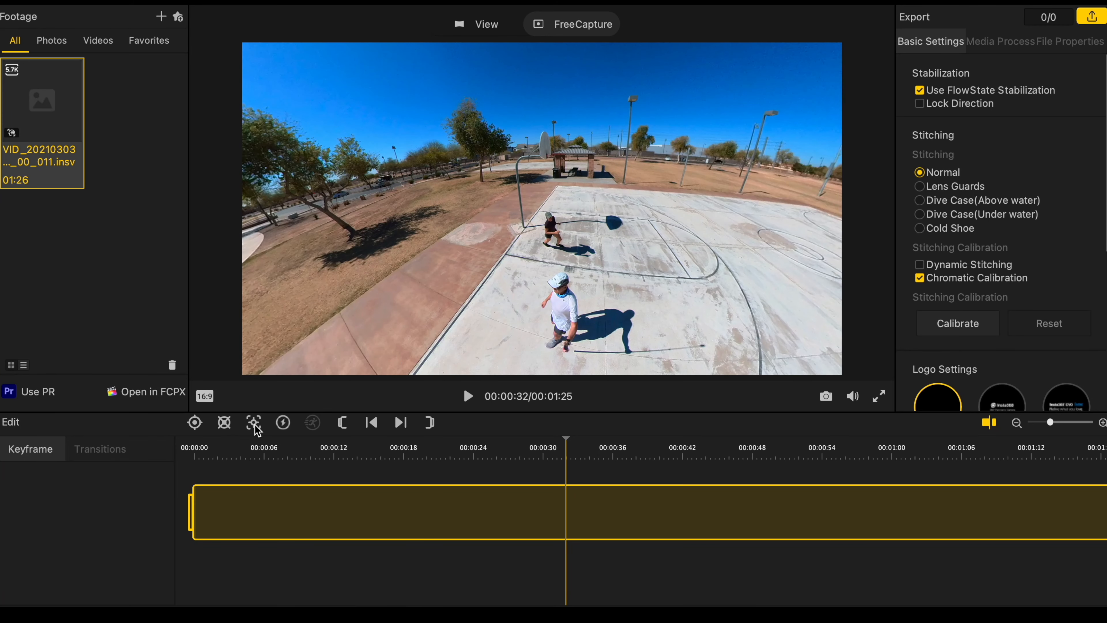
pyautogui.click(253, 422)
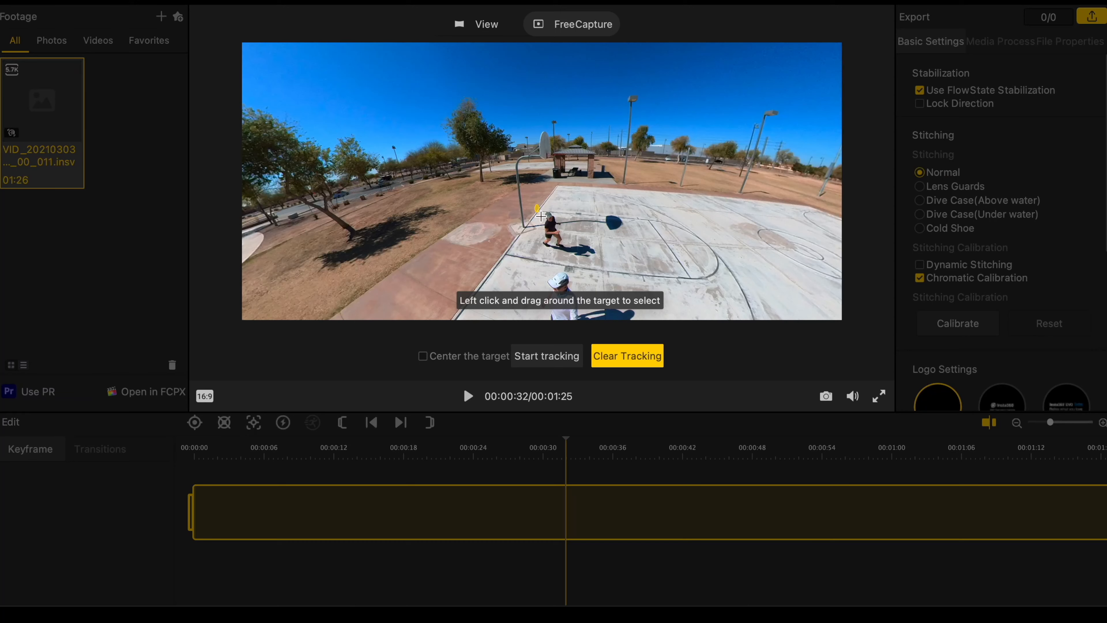
# Step: Track the smaller figure on the court from about 32 to 44 seconds
pyautogui.moveTo(537, 210); pyautogui.dragTo(565, 255)
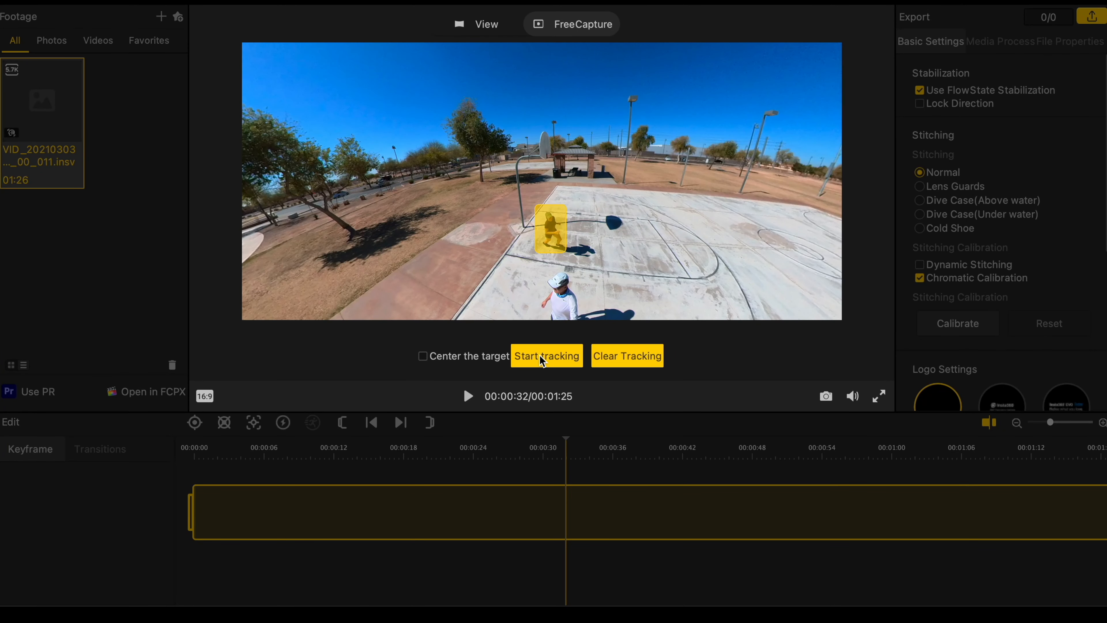
pyautogui.click(546, 355)
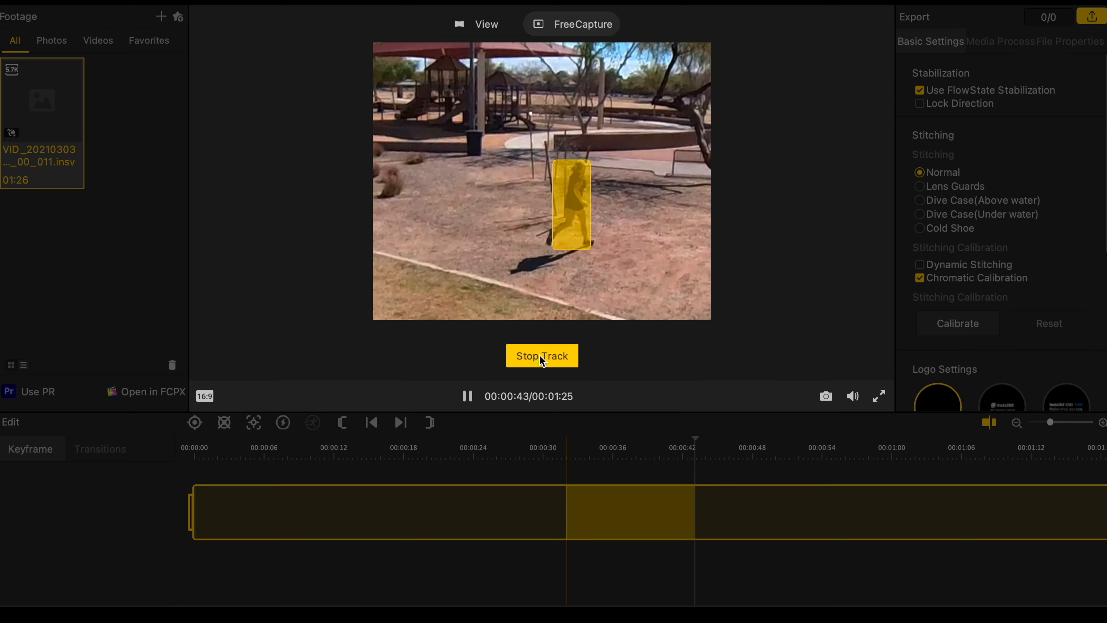
pyautogui.click(541, 355)
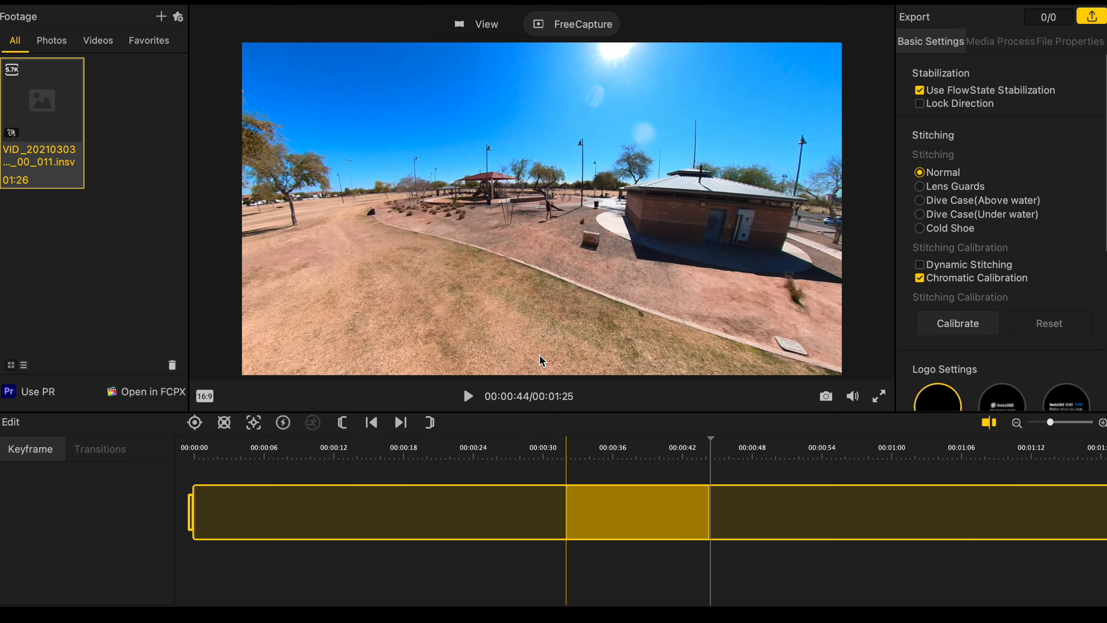
pyautogui.moveTo(504, 546)
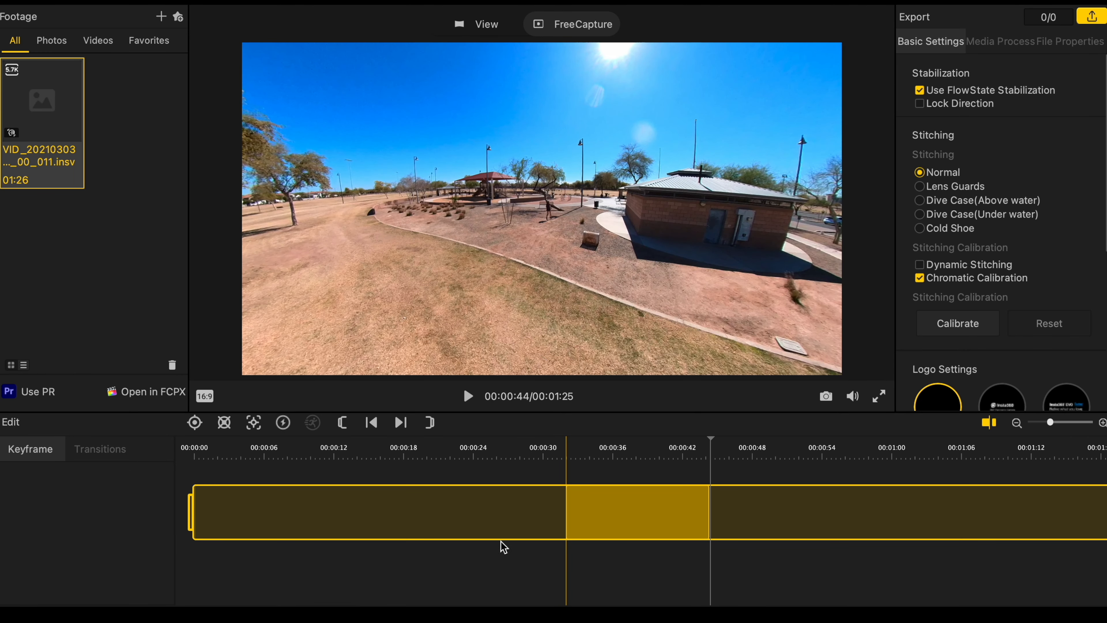
# Step: Play the park clip from just before the tracked section to preview the reframe
pyautogui.click(565, 447)
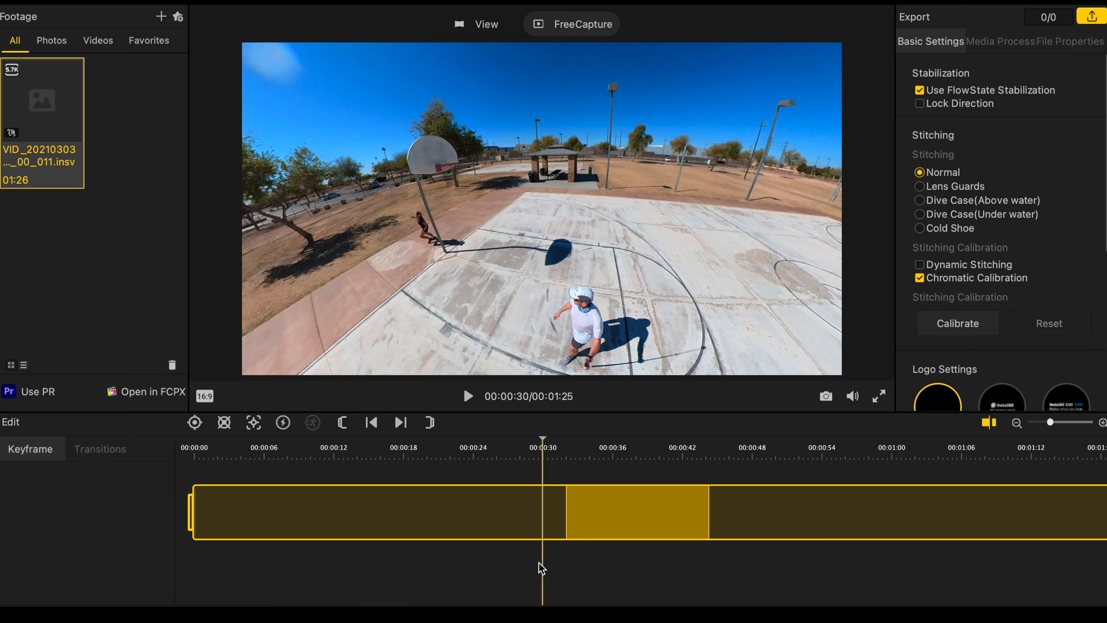
pyautogui.click(467, 396)
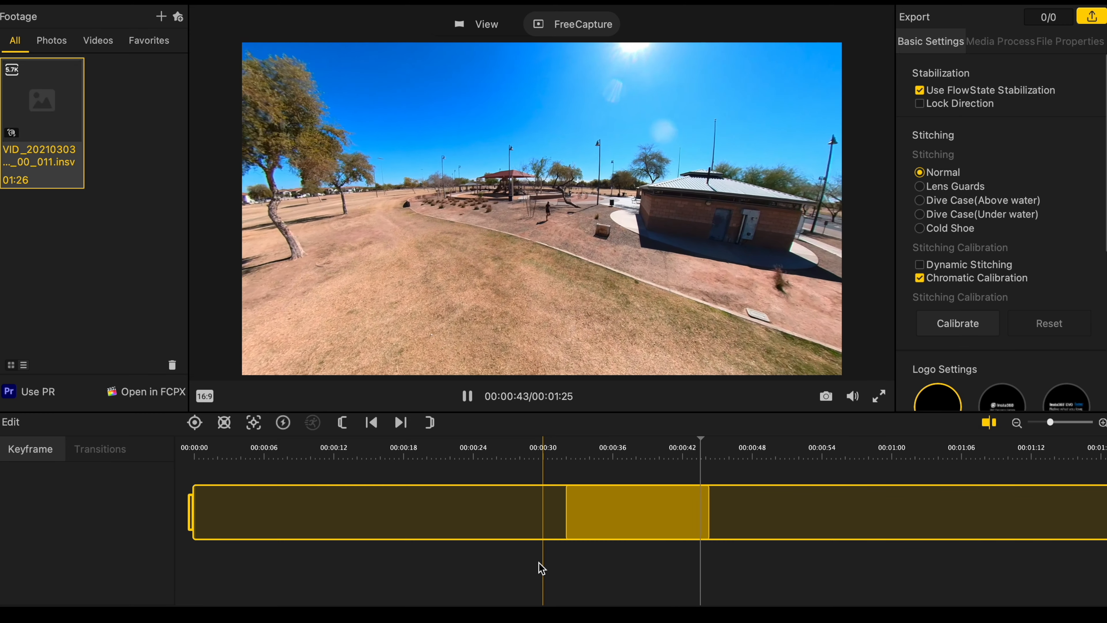
pyautogui.click(467, 396)
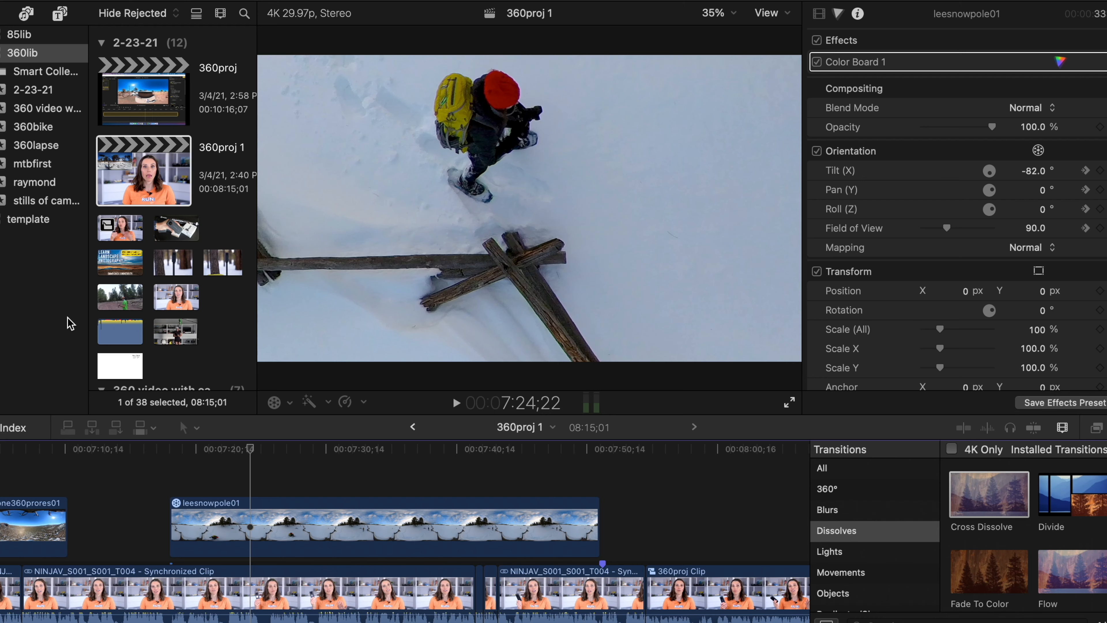
pyautogui.moveTo(283, 445)
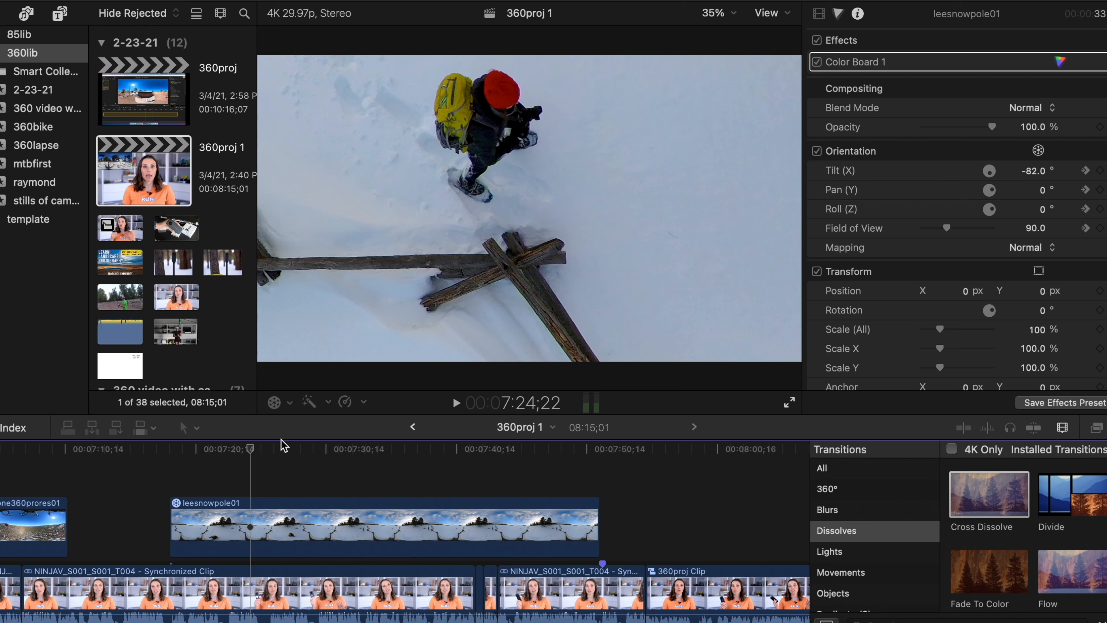
pyautogui.moveTo(308, 477)
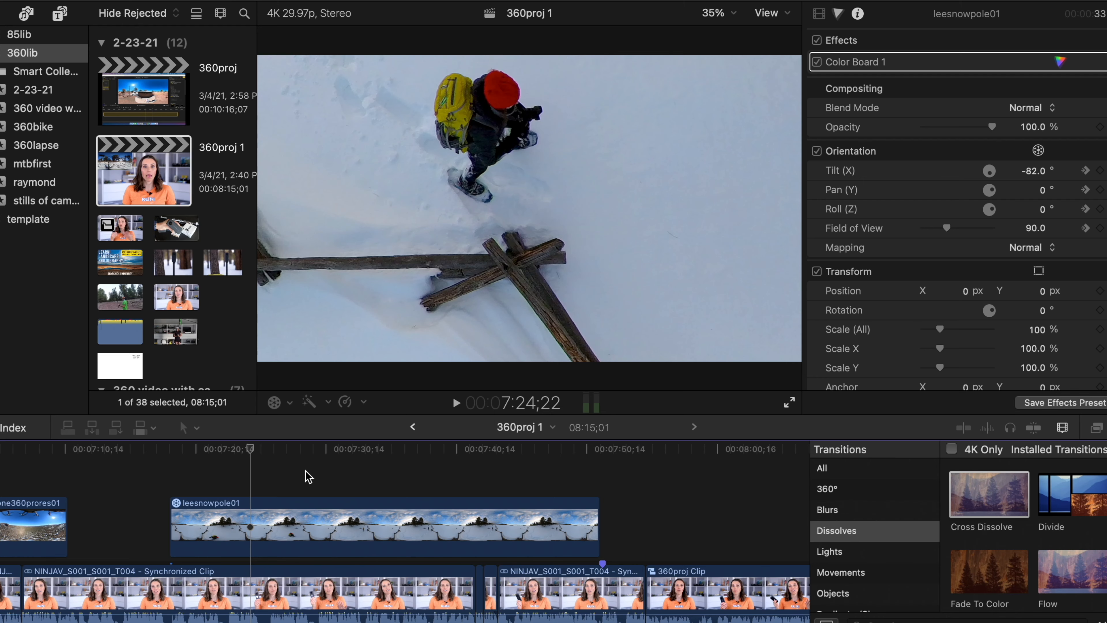
pyautogui.moveTo(499, 314)
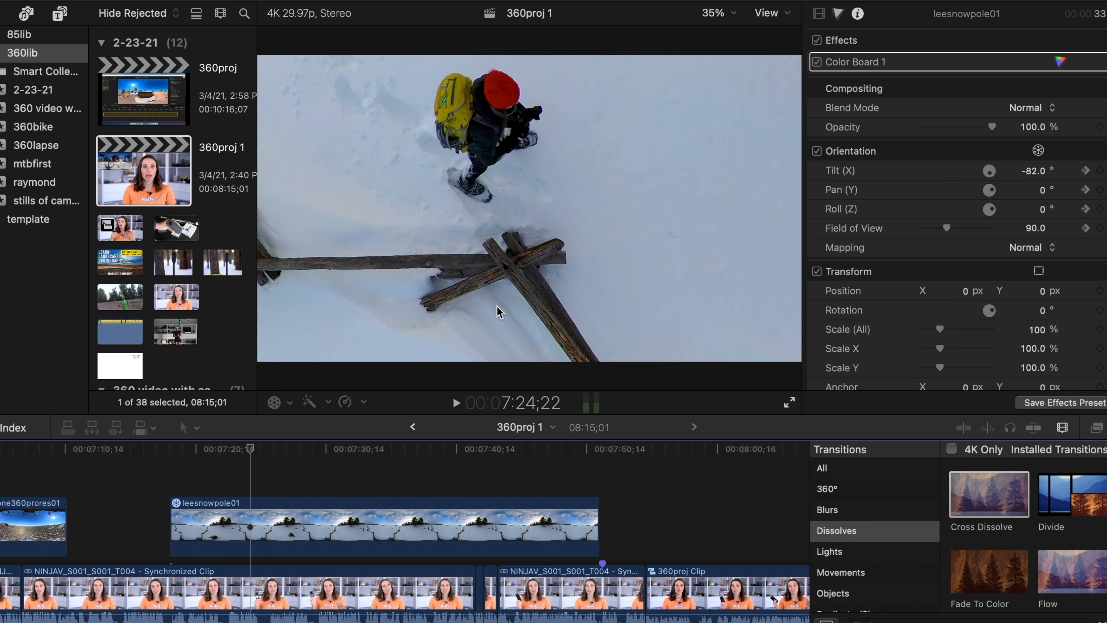
pyautogui.moveTo(521, 322)
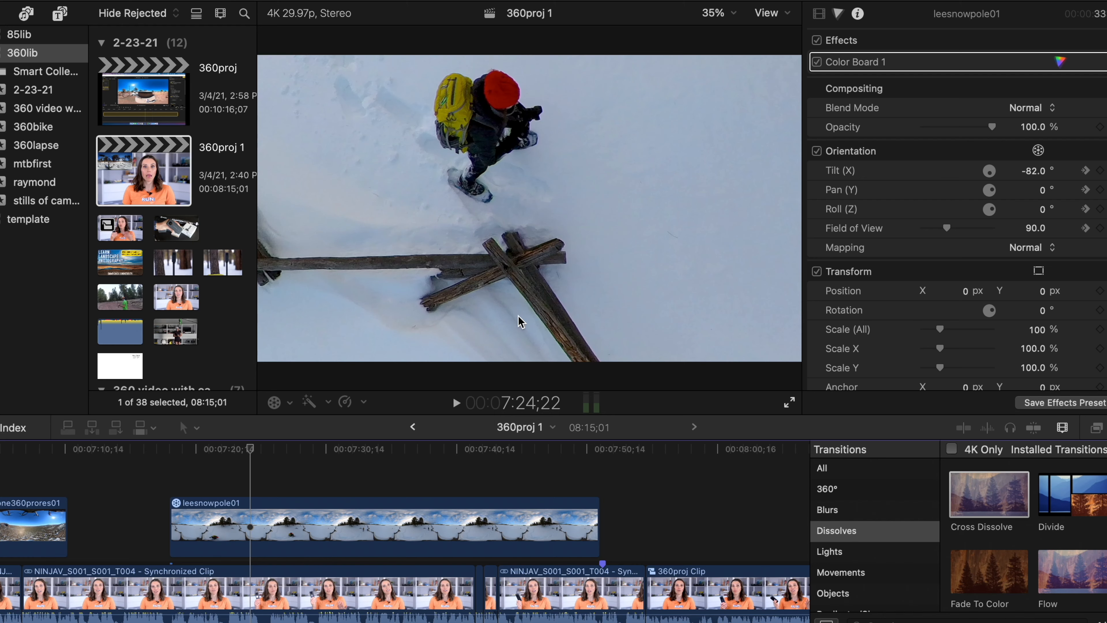
pyautogui.moveTo(909, 215)
pyautogui.write('-3')
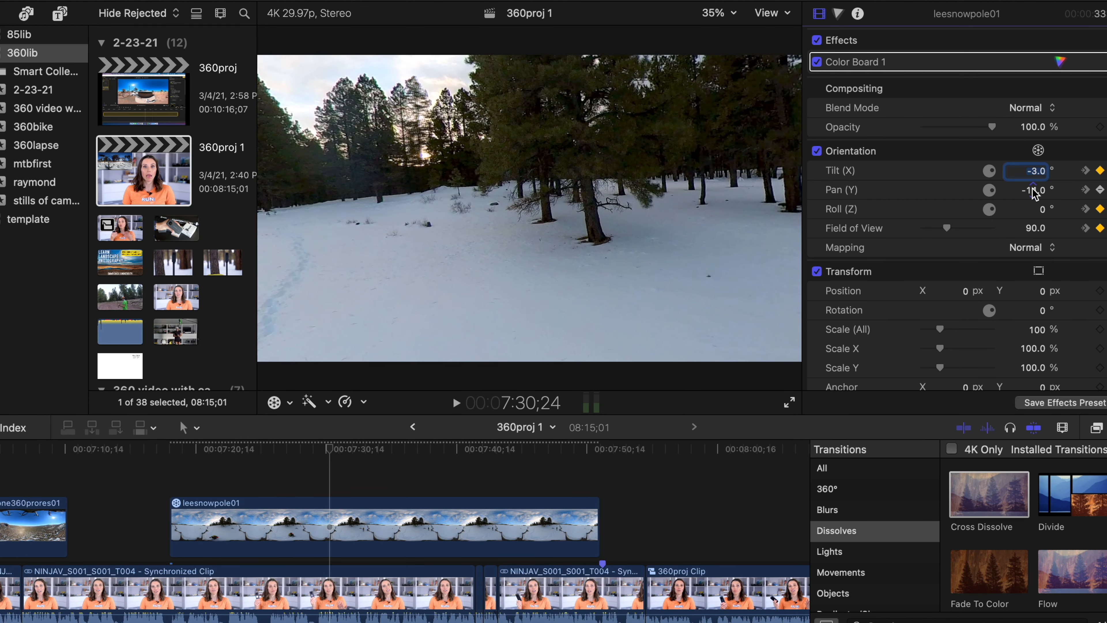
# Step: Keyframe pan -36, field of view about 132 and tilt -3 toward the pines and snowshoer
pyautogui.moveTo(1031, 189); pyautogui.dragTo(1031, 219)
pyautogui.write('4')
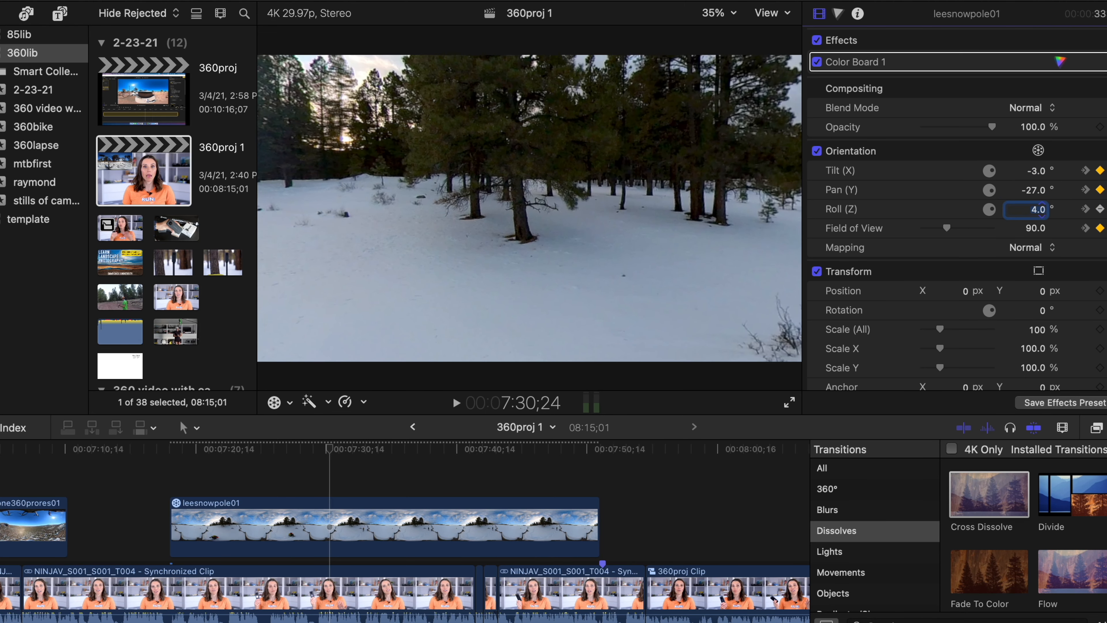
pyautogui.moveTo(945, 228); pyautogui.dragTo(950, 229)
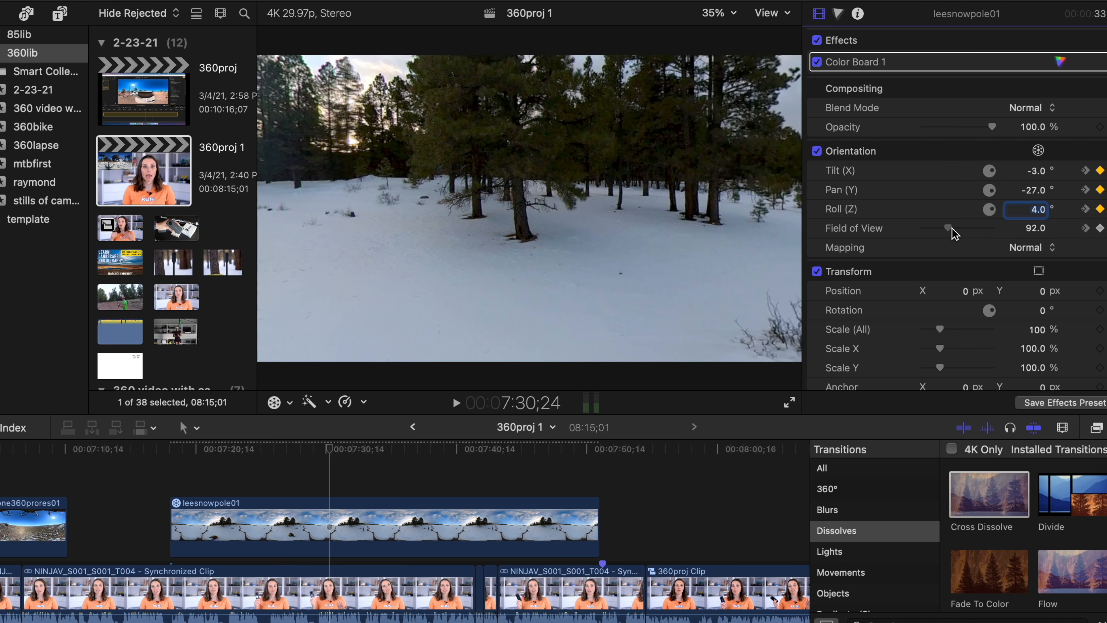
pyautogui.moveTo(951, 228); pyautogui.dragTo(978, 229)
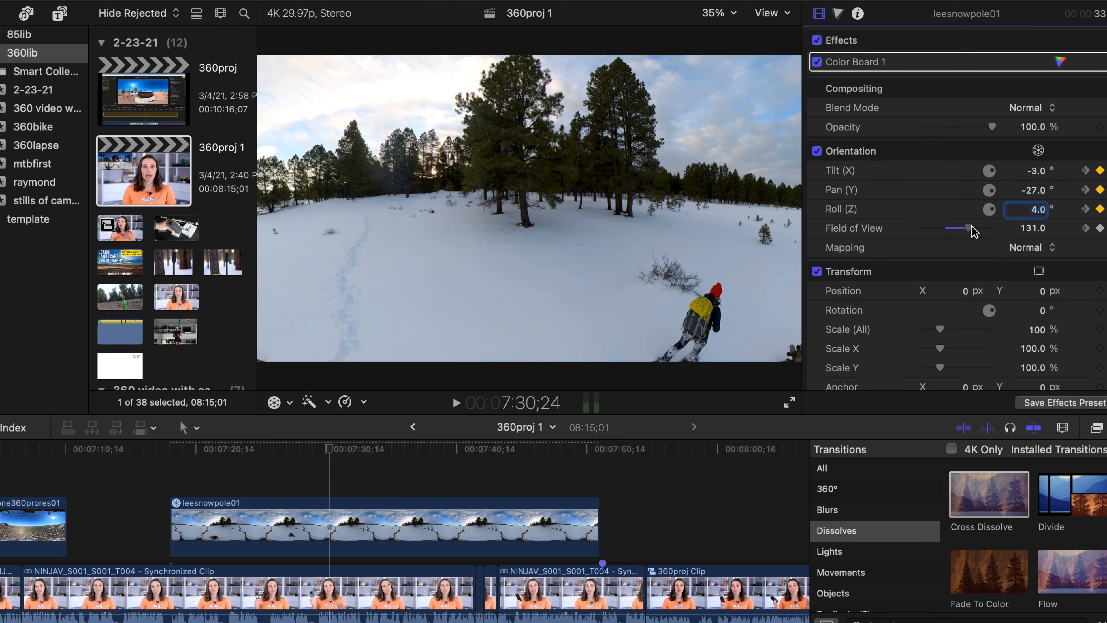
pyautogui.moveTo(959, 228); pyautogui.dragTo(987, 229)
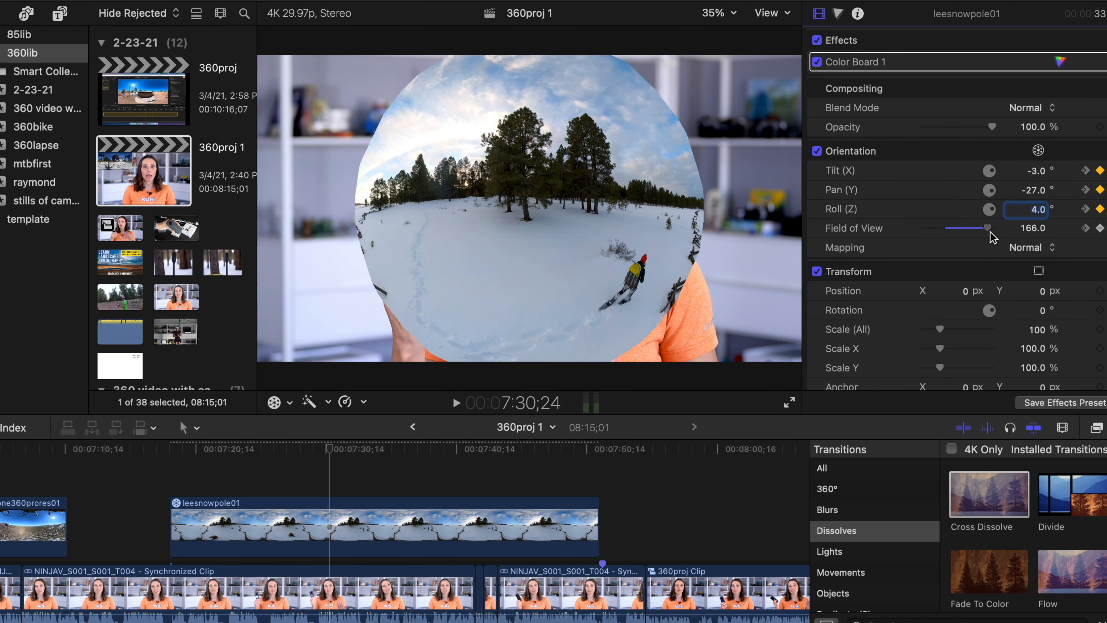
pyautogui.moveTo(987, 228); pyautogui.dragTo(958, 229)
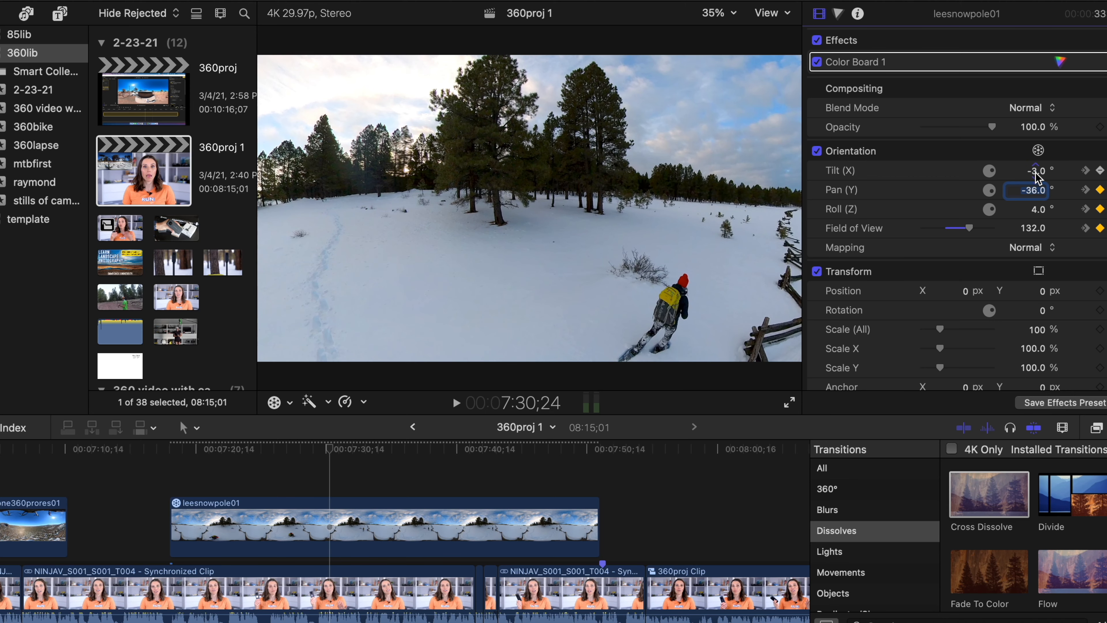
pyautogui.moveTo(1033, 171); pyautogui.dragTo(1033, 179)
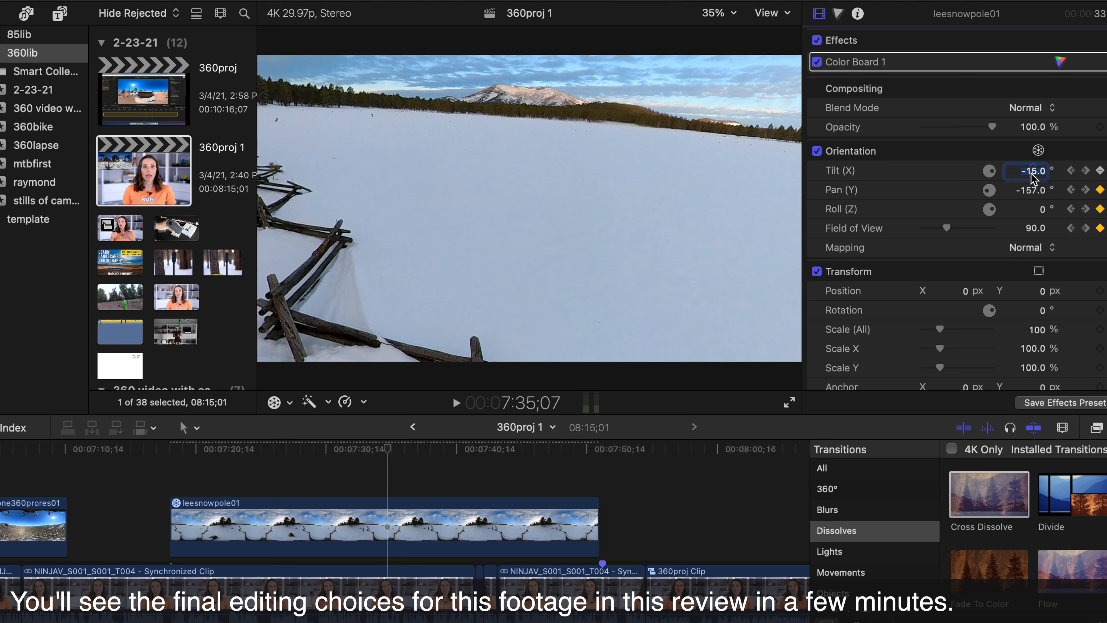
# Step: Keyframe tilt -15 and pan -274 toward the fenced meadow and distant hill
pyautogui.write('30.0')
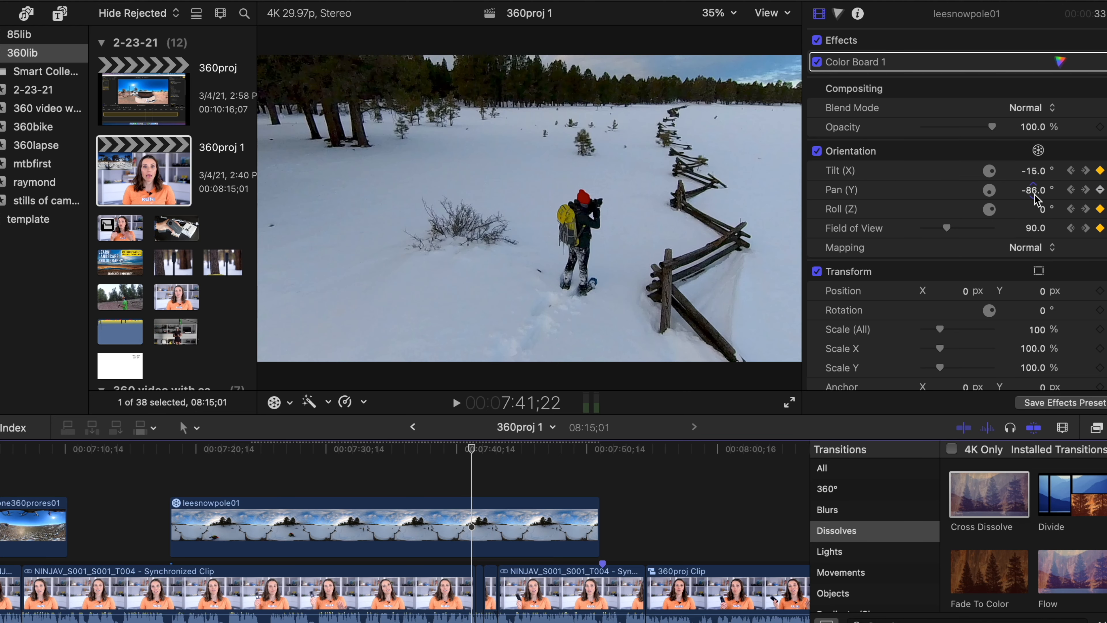
pyautogui.moveTo(1029, 190); pyautogui.dragTo(1029, 189)
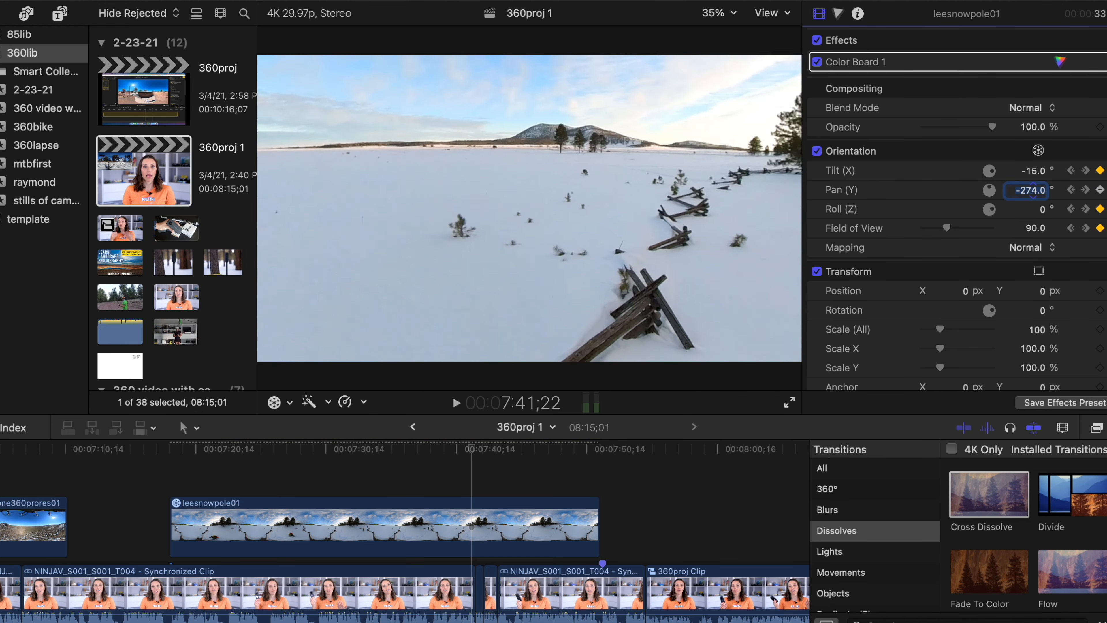